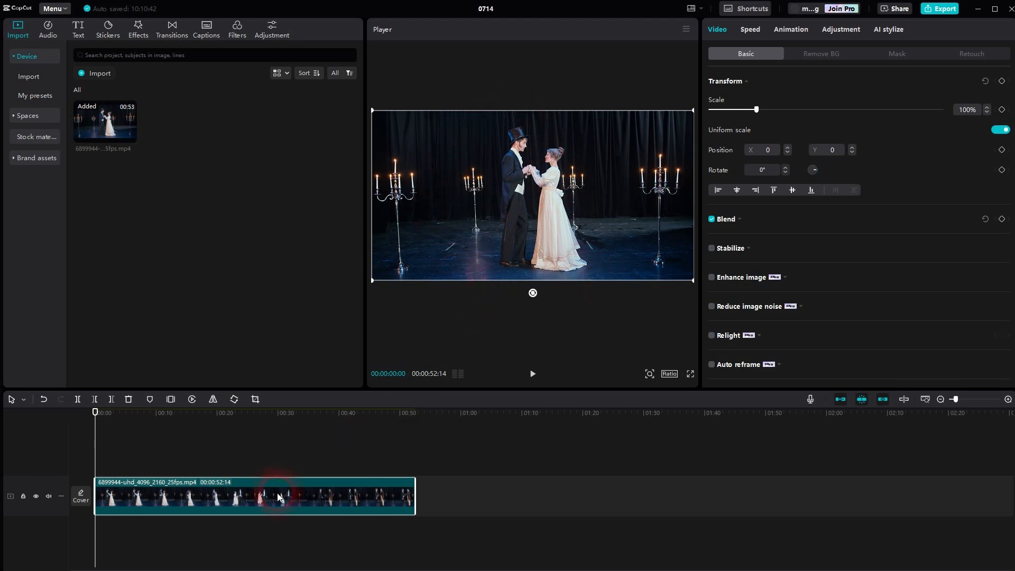
mouse_move(206, 498)
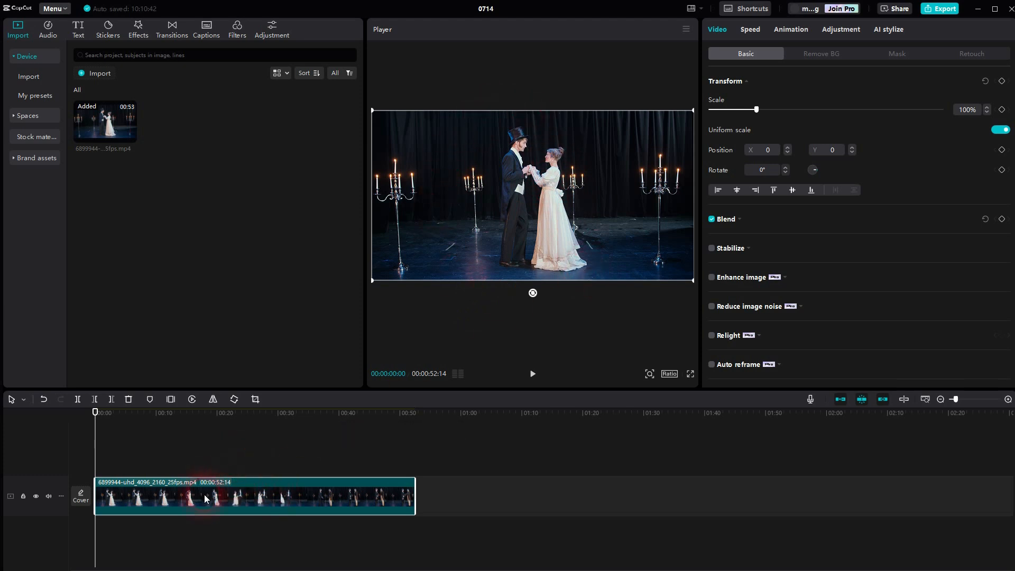
Select the stage dance clip and paste a copy onto a new upper track.
left_click(238, 412)
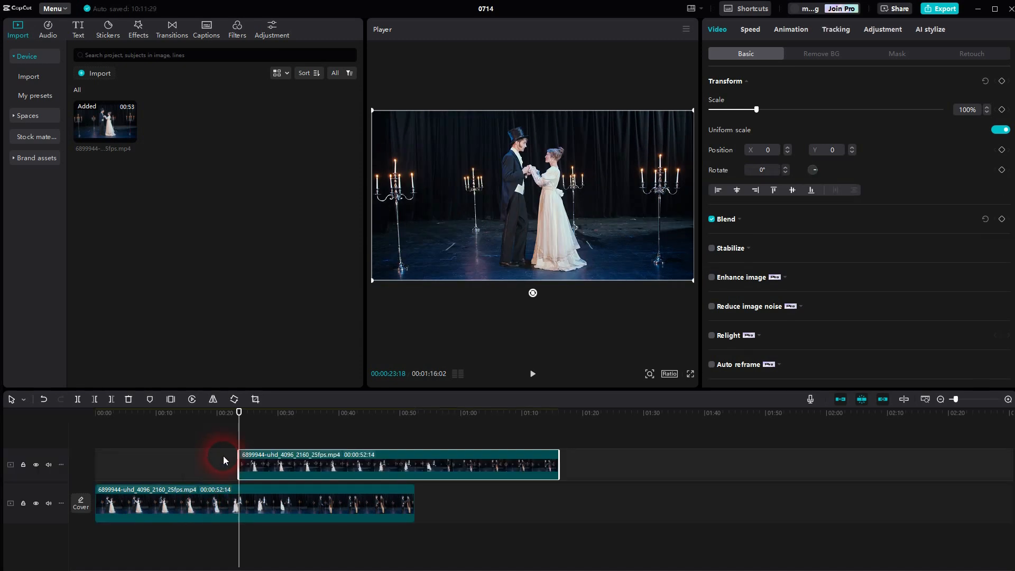
Align the duplicate at 00:00 above the original with colour temperature -50.
left_click(96, 412)
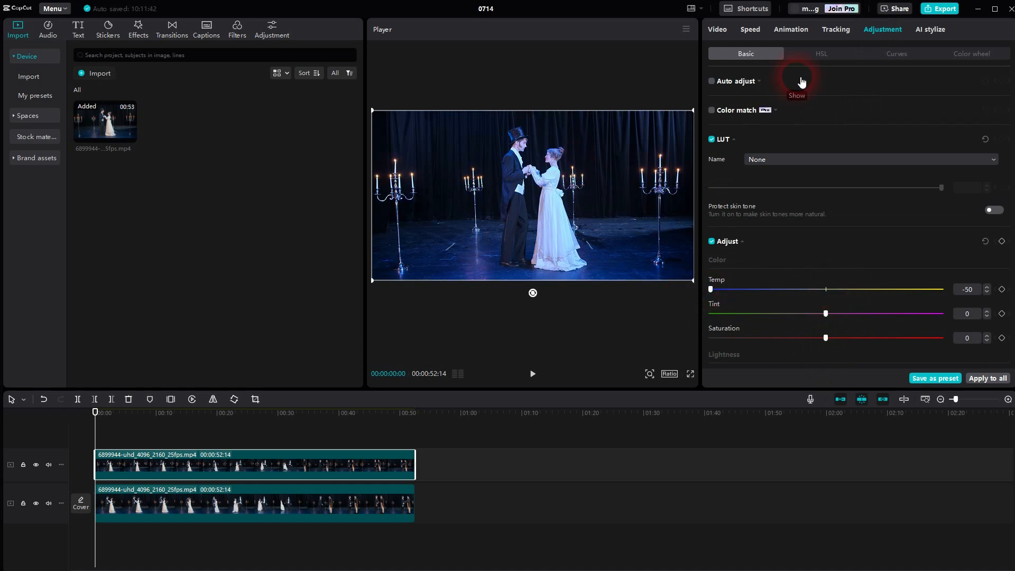
left_click(717, 30)
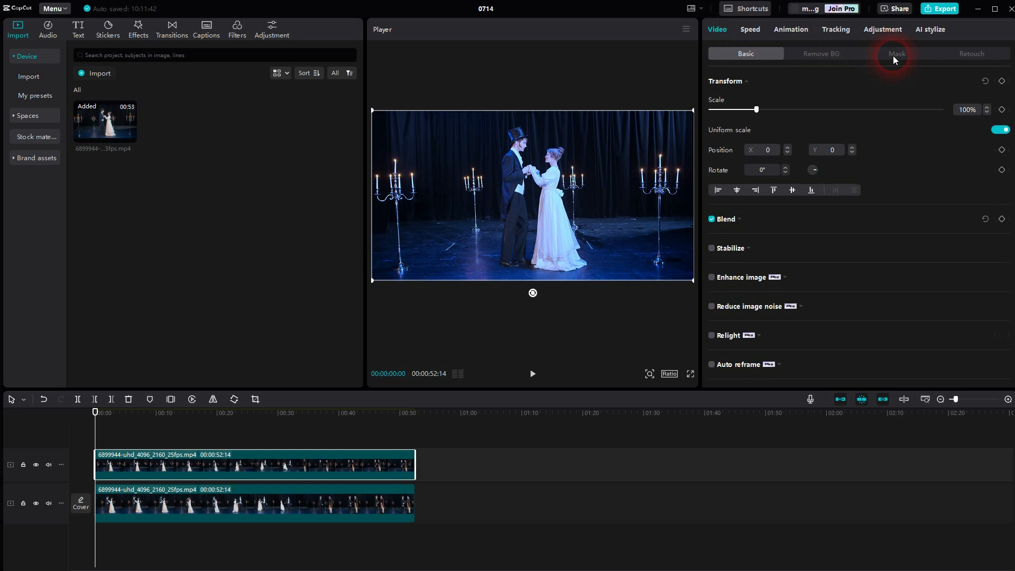
Apply a circle mask around the dancers, about 1829×1855 with feather 7.
left_click(896, 53)
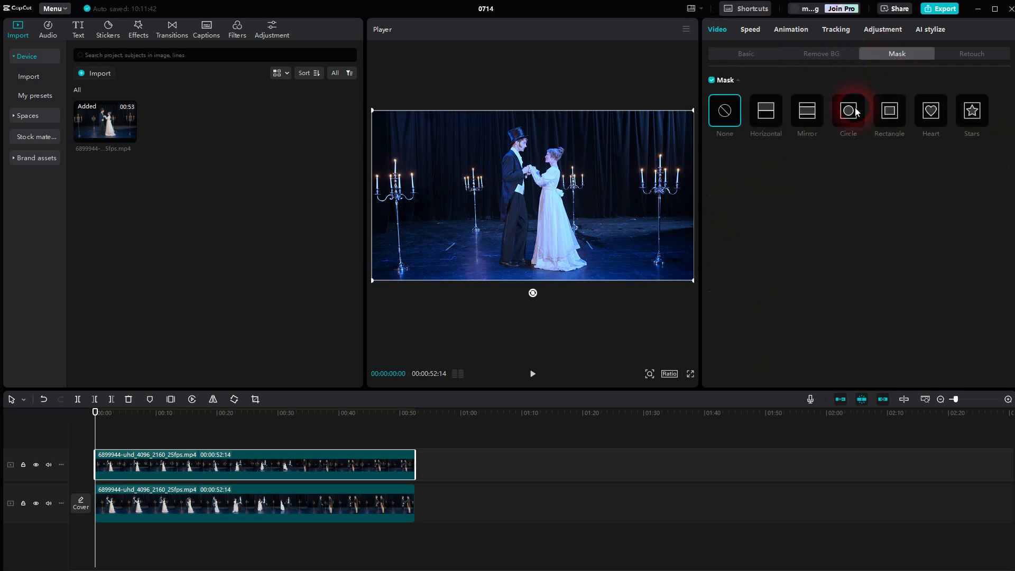
left_click(847, 111)
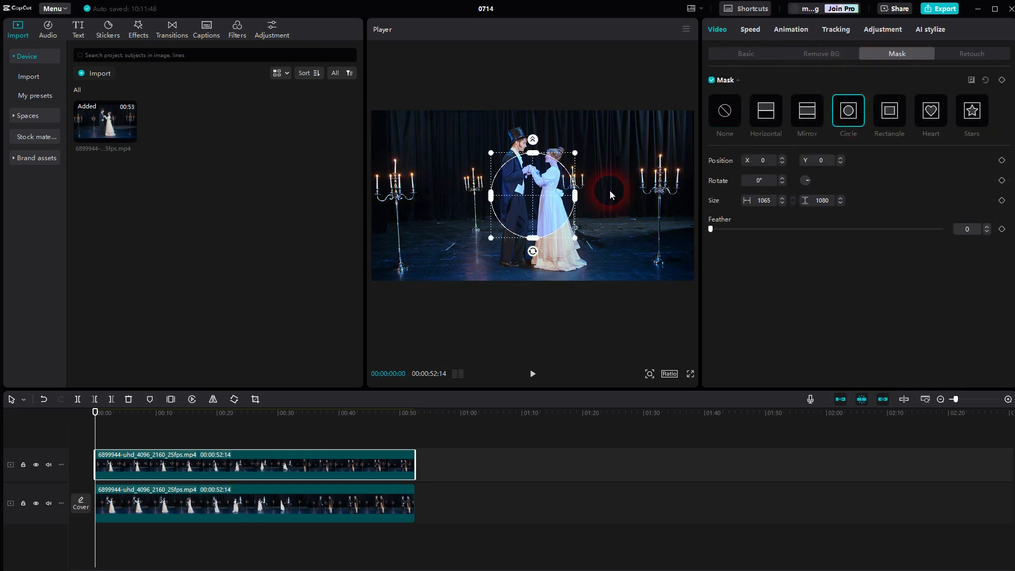
mouse_move(575, 201)
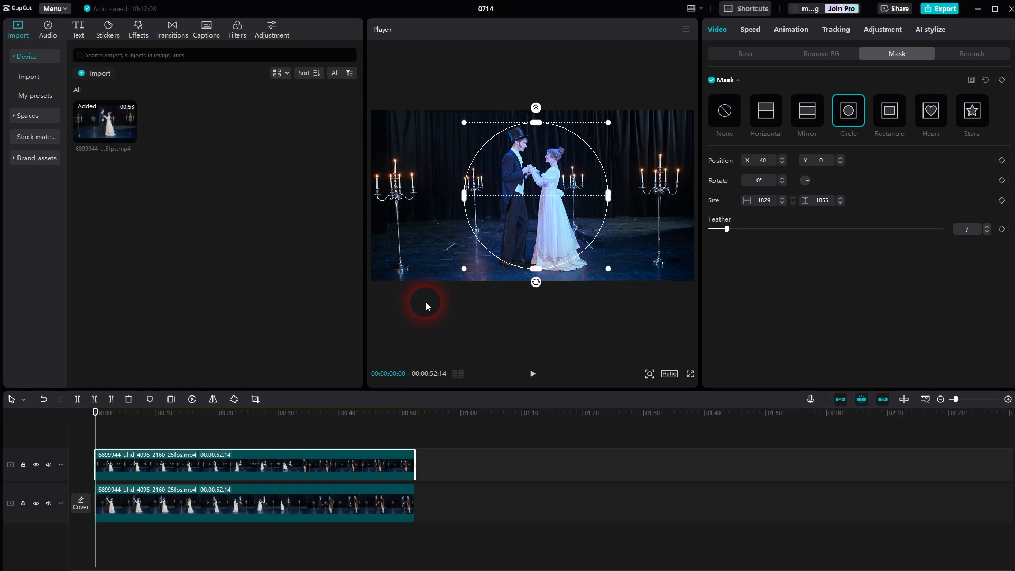
mouse_move(807, 38)
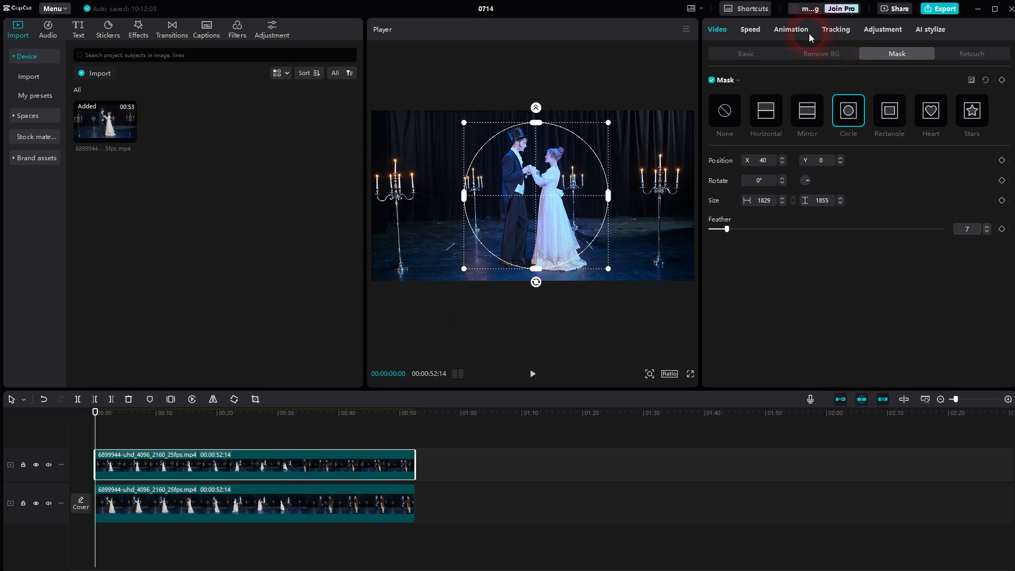
Set Exposure 28, Contrast -19, Highlight 16, Shadow -12, Whites 14, Blacks -7, Brilliance 9.
left_click(881, 29)
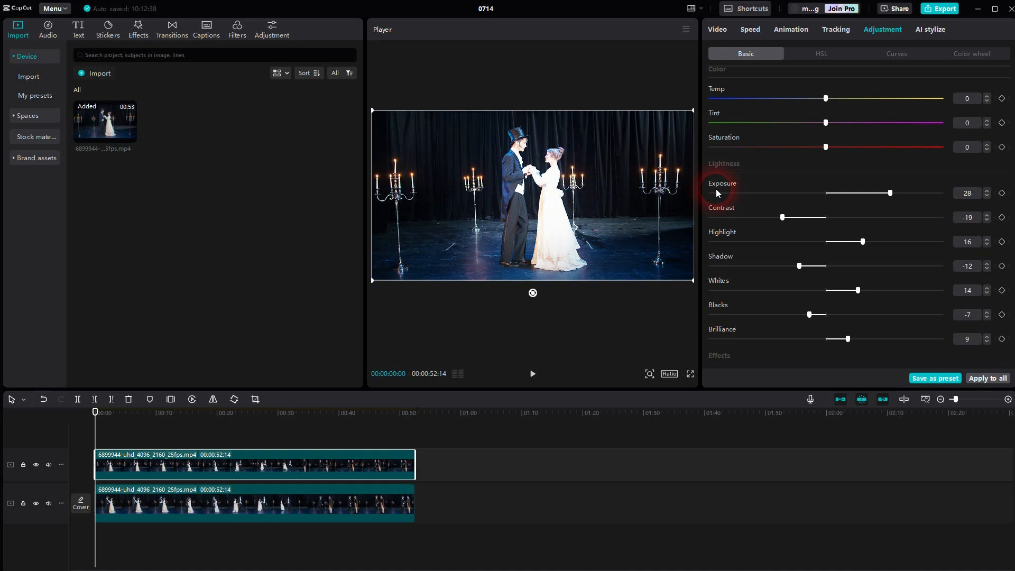
mouse_move(338, 403)
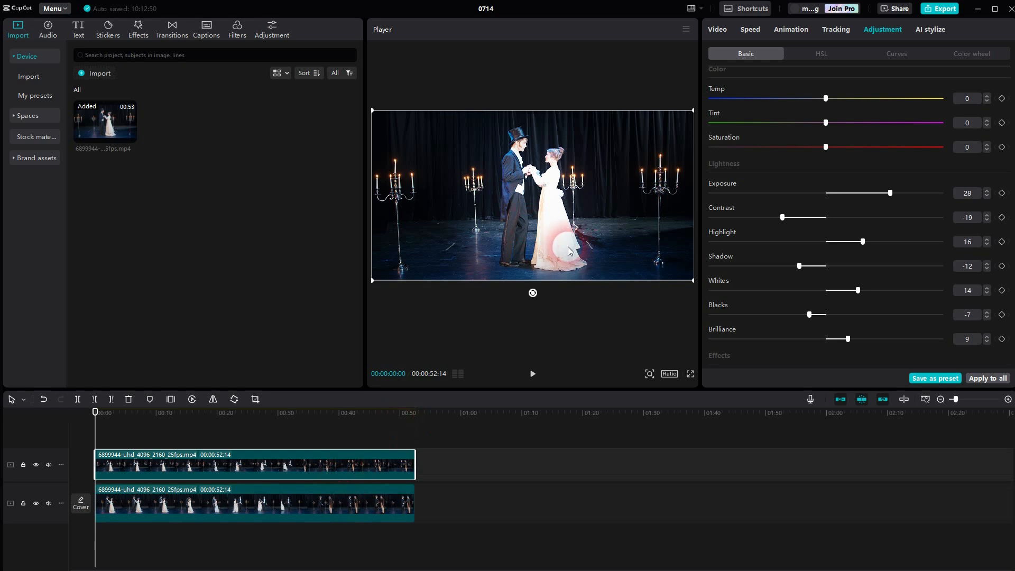
Add a mask Position keyframe at 00:00 on the top clip.
left_click(717, 29)
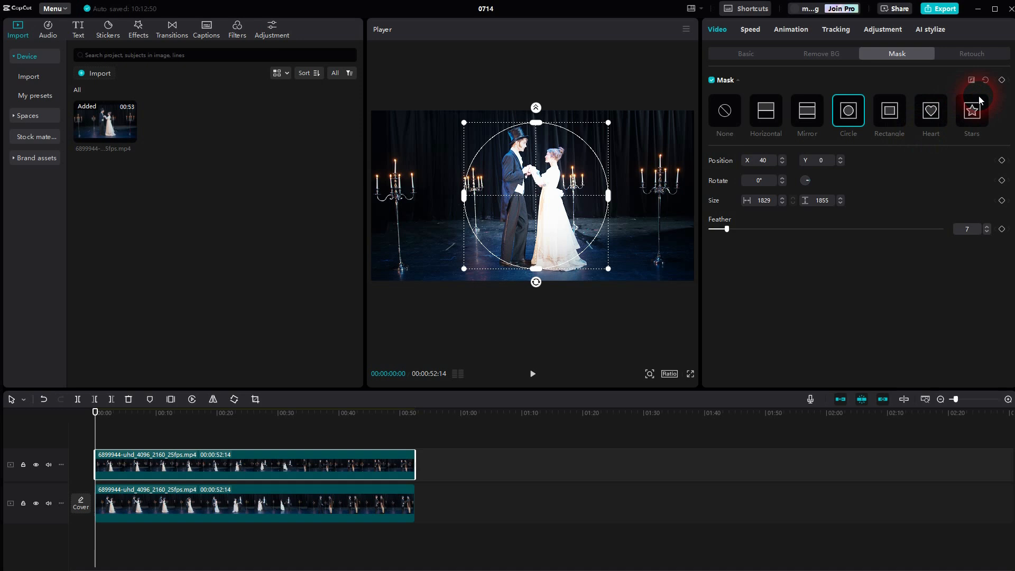
mouse_move(999, 144)
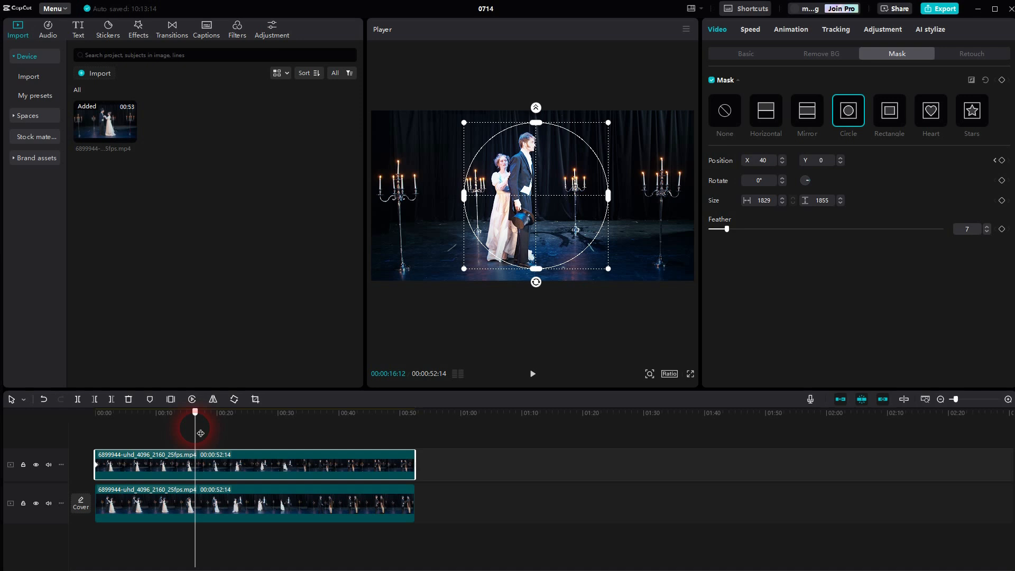
Add mask position keyframes through about 28 seconds, then deselect to preview.
left_click(1000, 160)
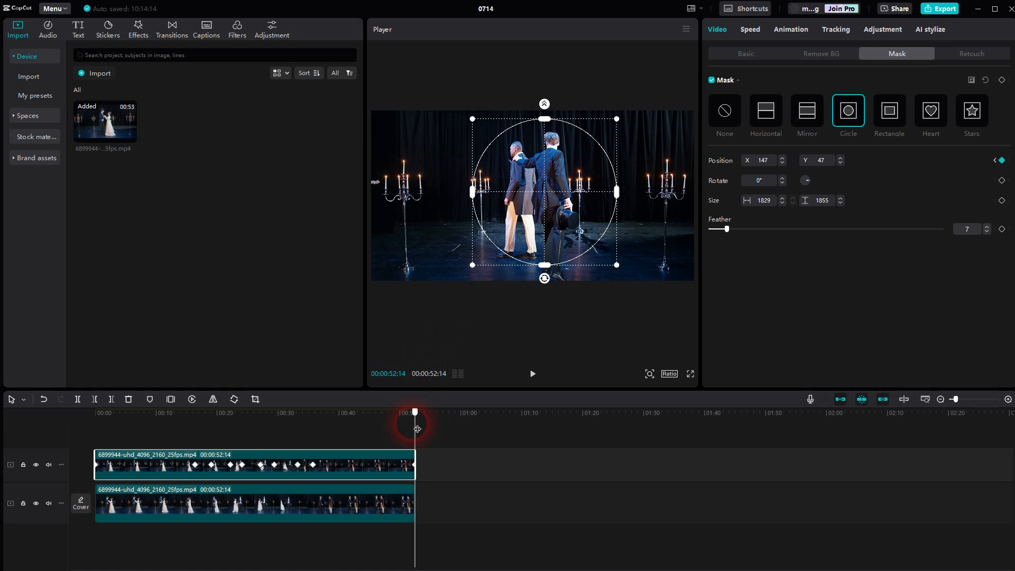
left_click_drag(414, 412, 395, 412)
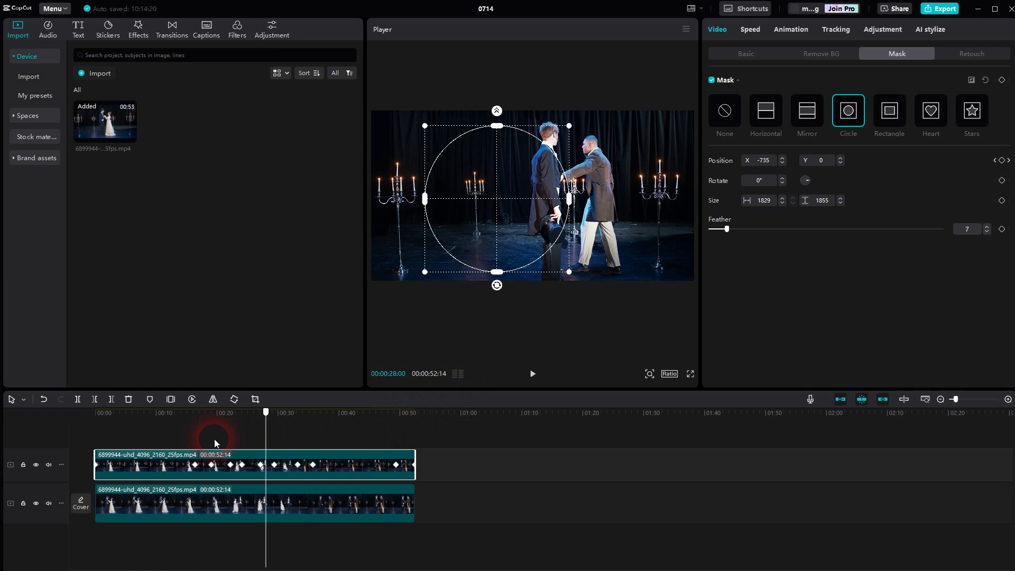
left_click(183, 413)
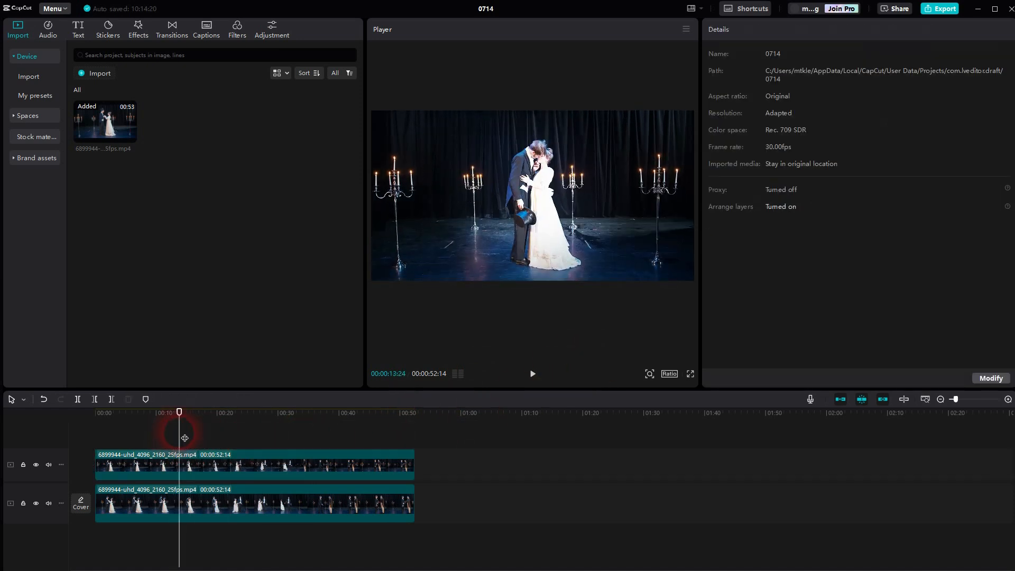
left_click(532, 374)
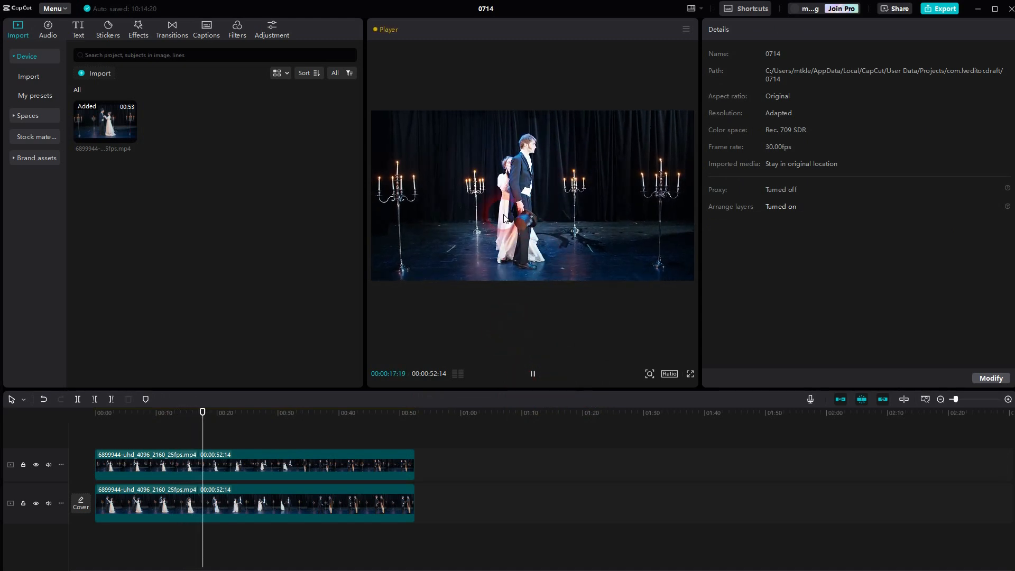
left_click(320, 413)
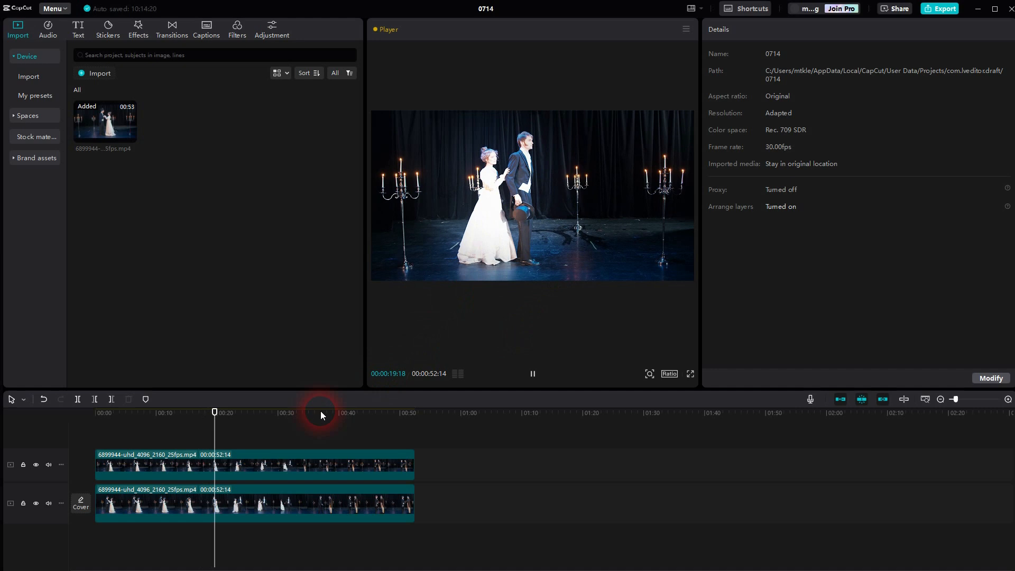
left_click(253, 464)
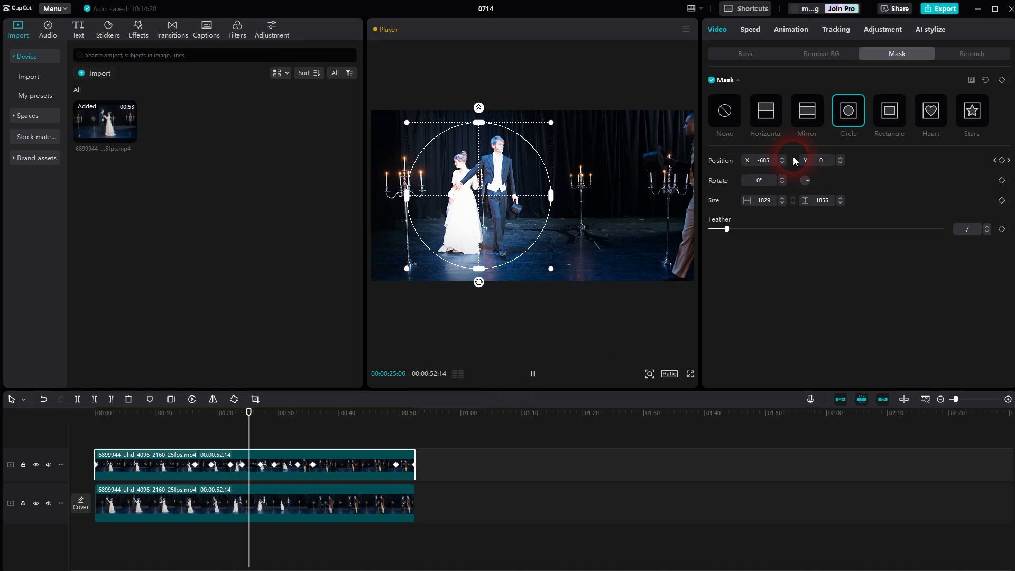
left_click(532, 374)
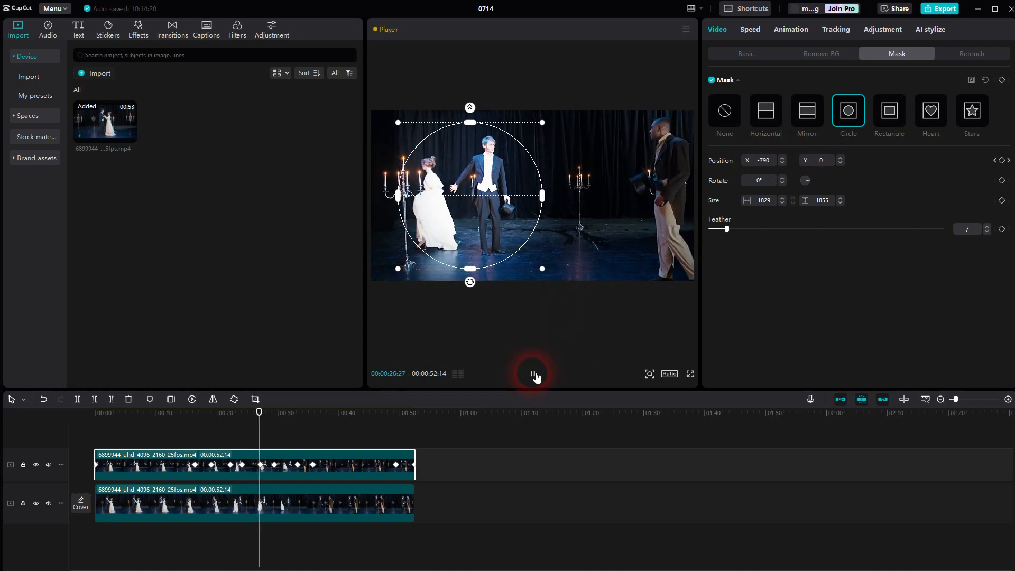
left_click(532, 373)
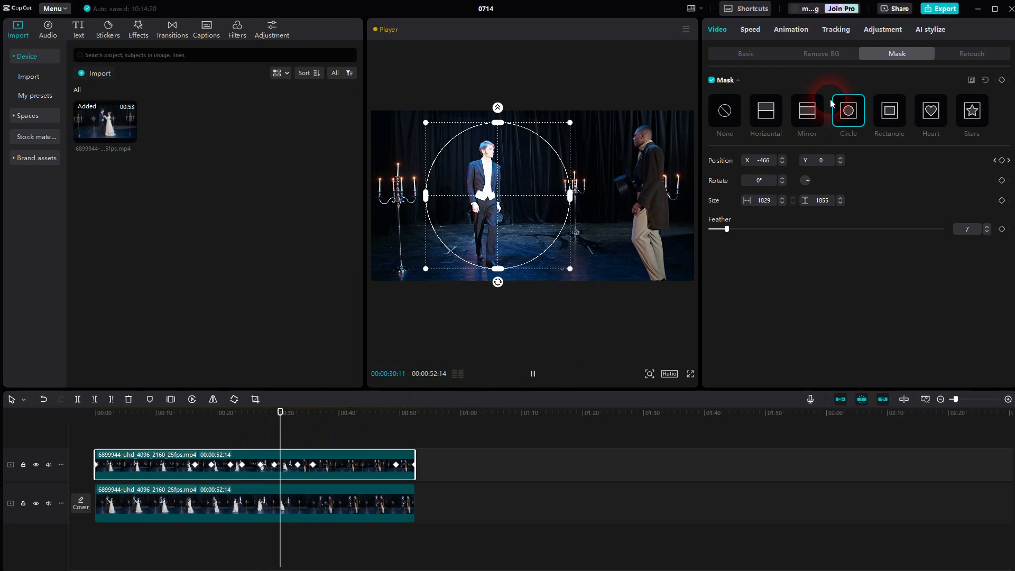
left_click(881, 29)
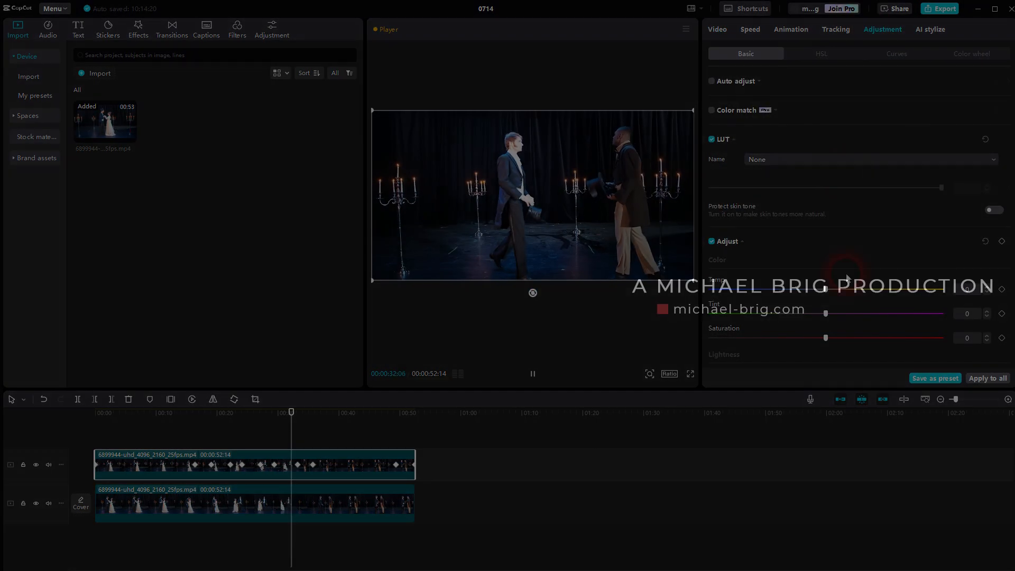